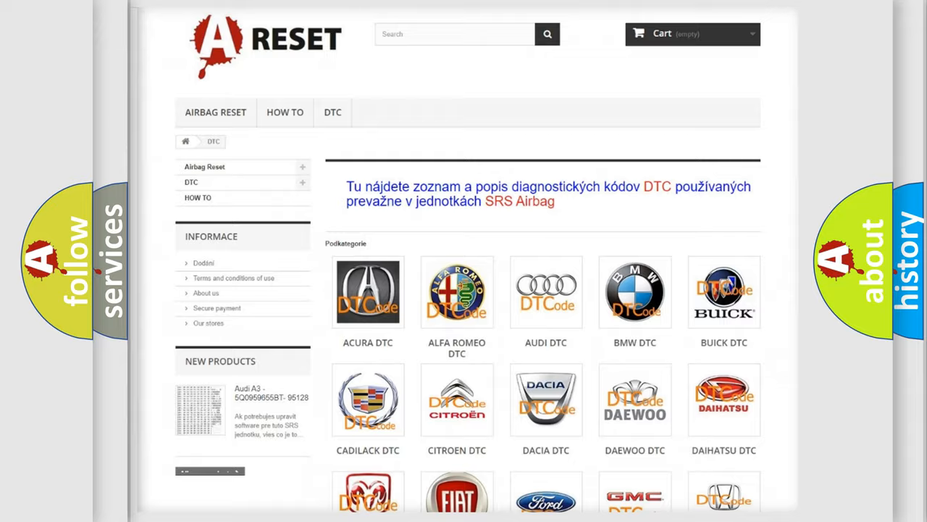
scroll(down, 3)
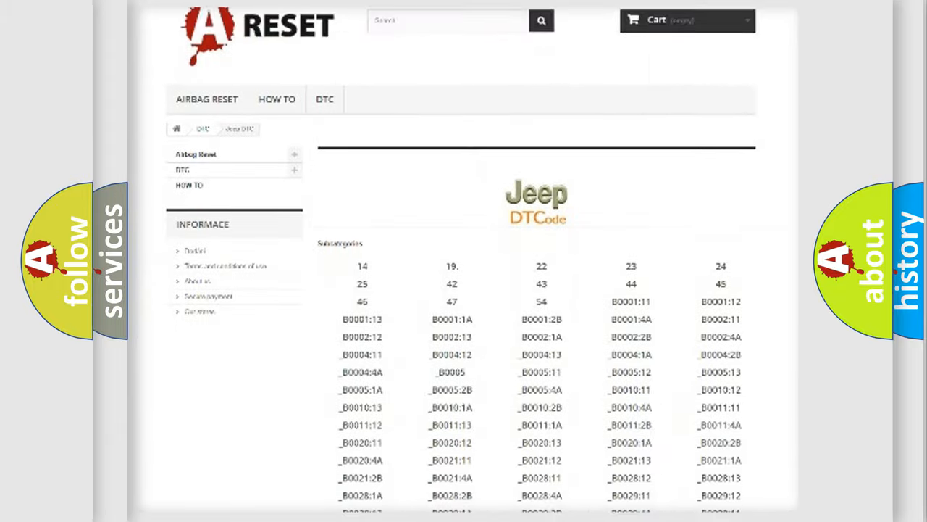
scroll(down, 3)
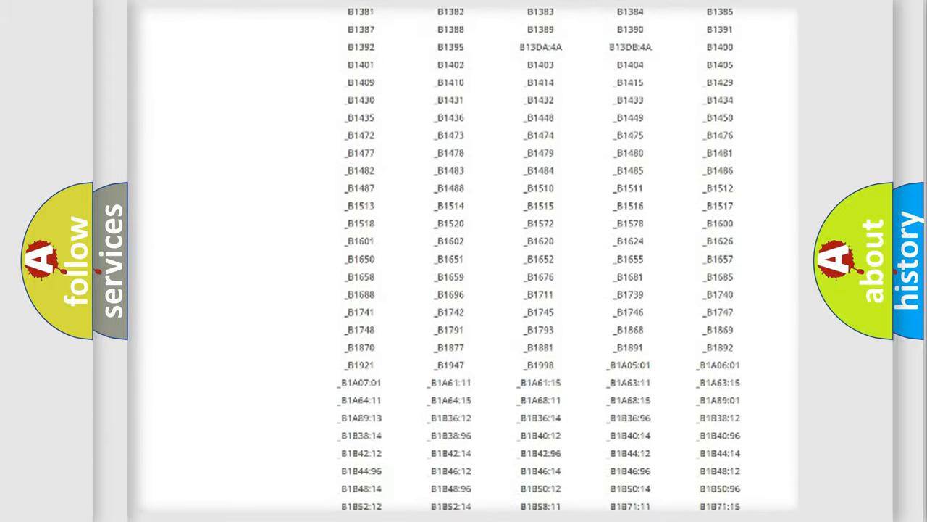